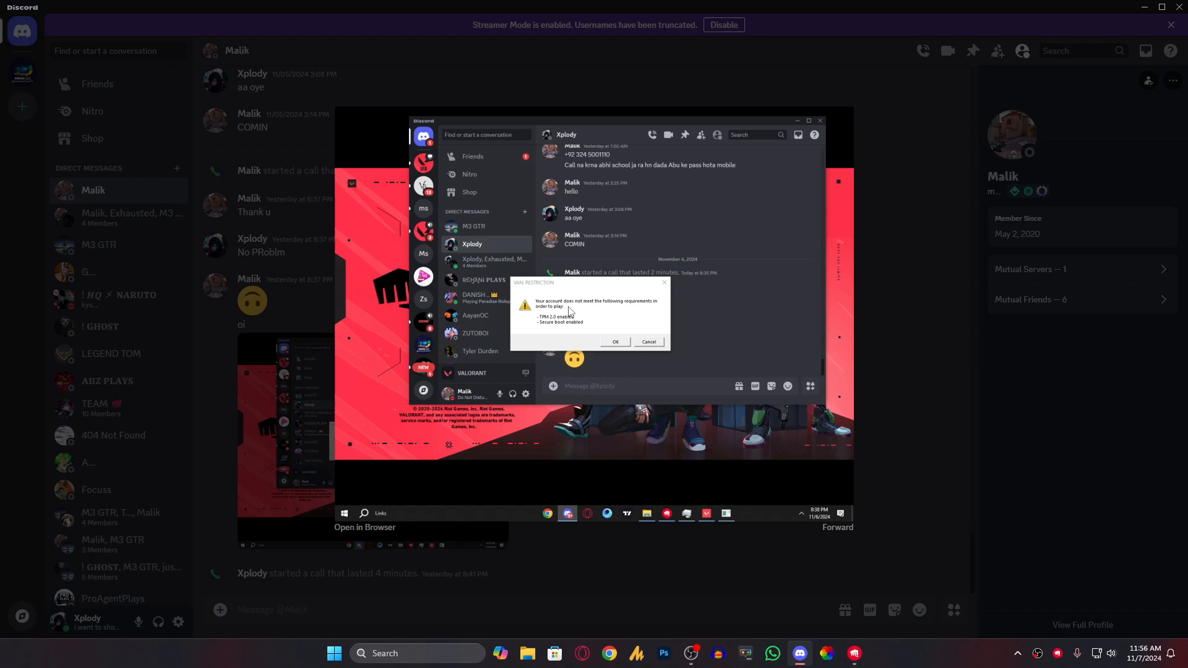
{"action": "mouse_move", "coordinate": [639, 318]}
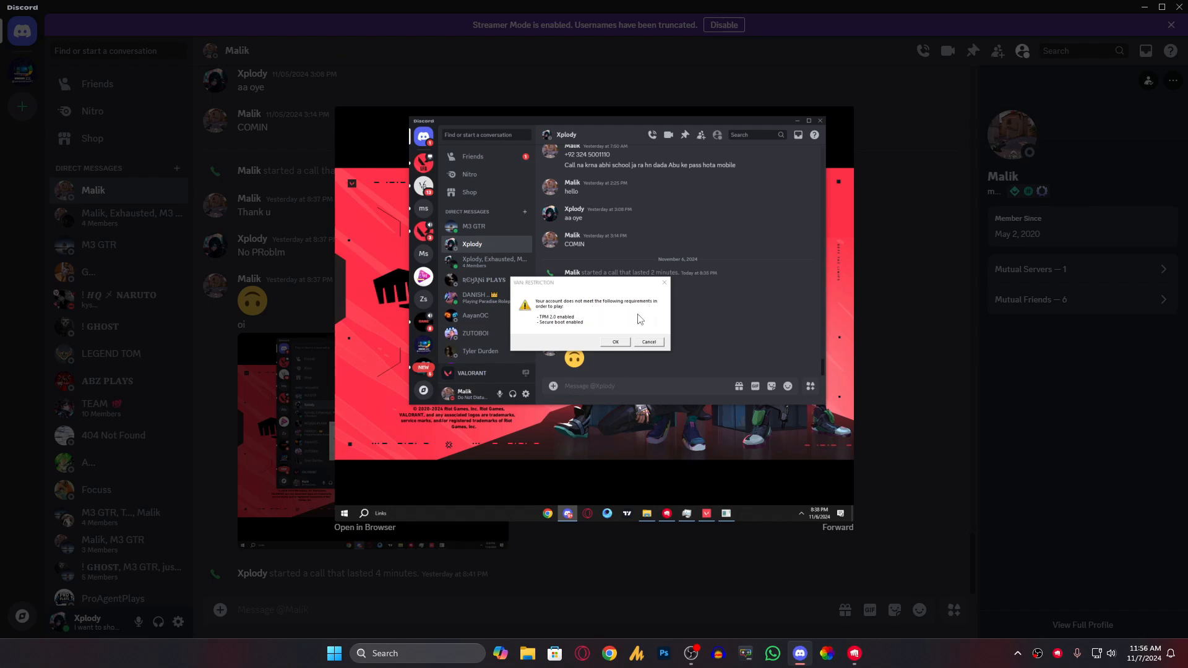
{"action": "mouse_move", "coordinate": [574, 340]}
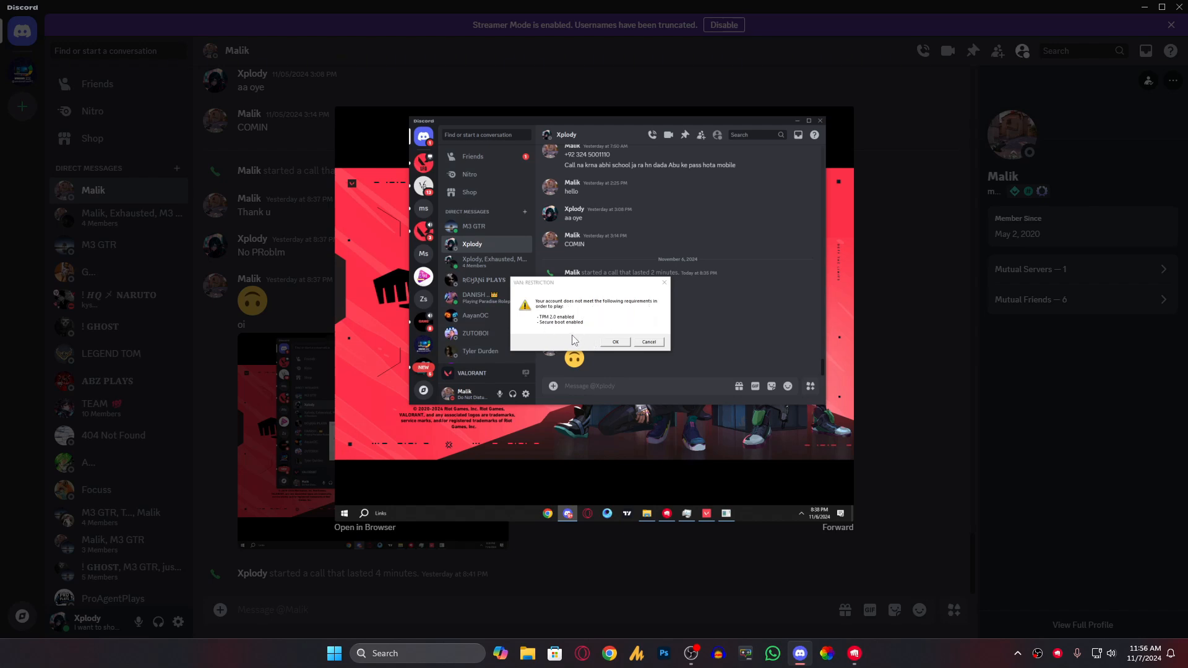
{"action": "mouse_move", "coordinate": [573, 339]}
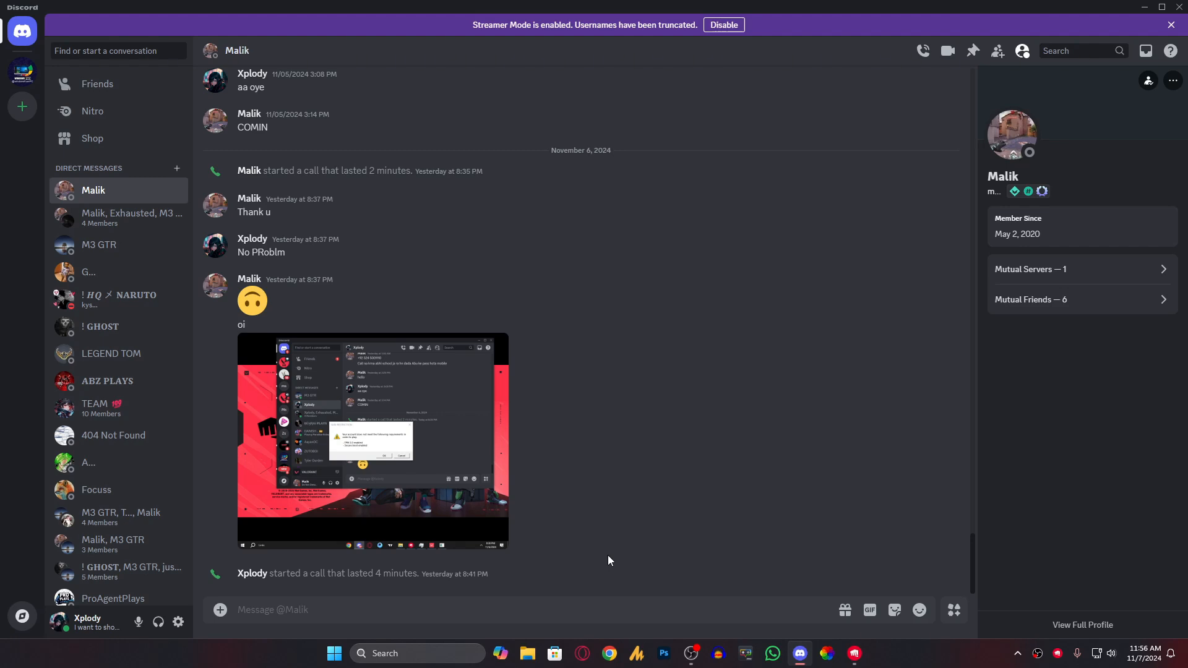
- Hide the Discord chat window to reveal the desktop
{"action": "left_click", "coordinate": [1162, 7]}
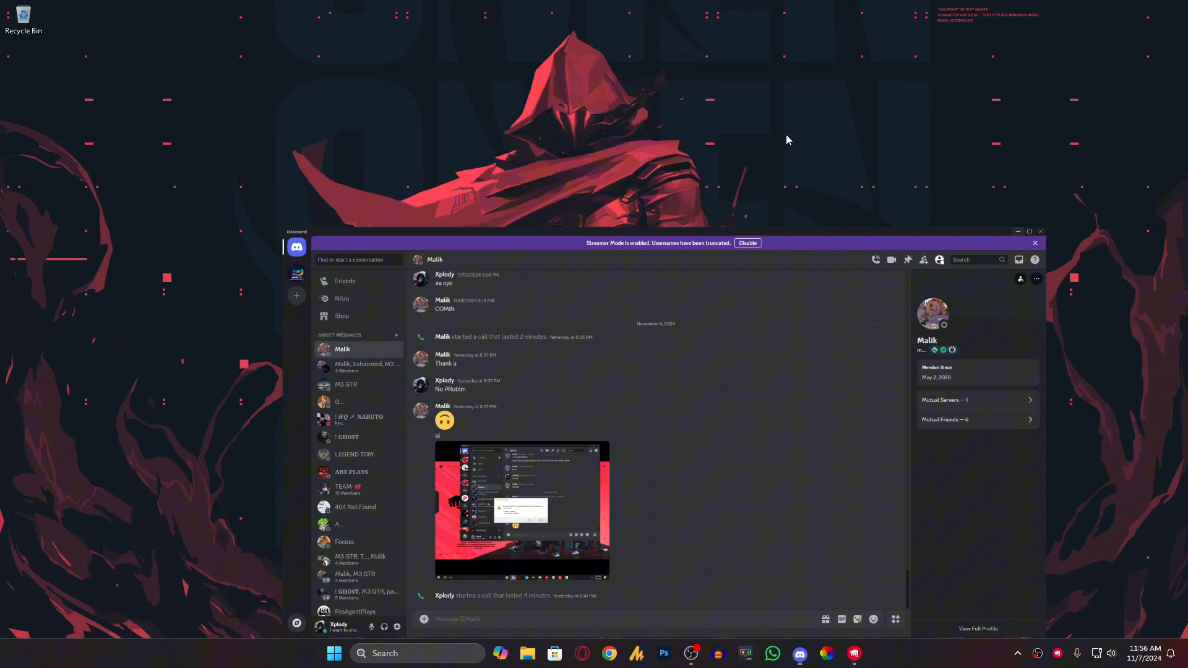
- Click the empty desktop so no window is active
{"action": "left_click", "coordinate": [1018, 232]}
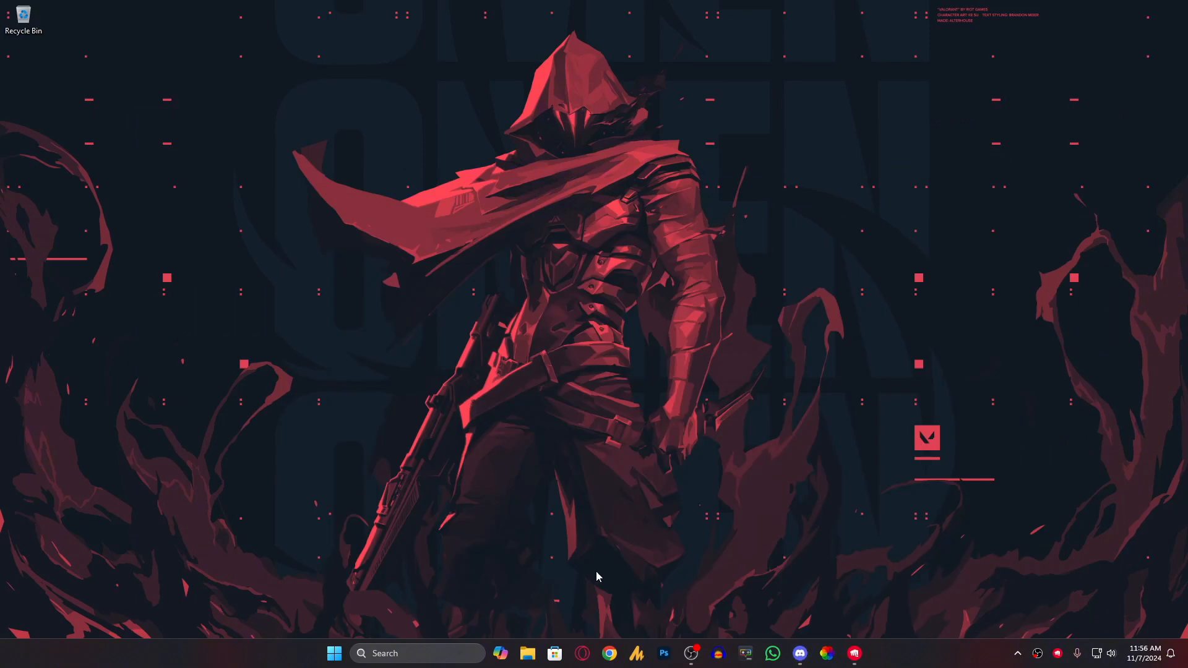
{"action": "mouse_move", "coordinate": [599, 632]}
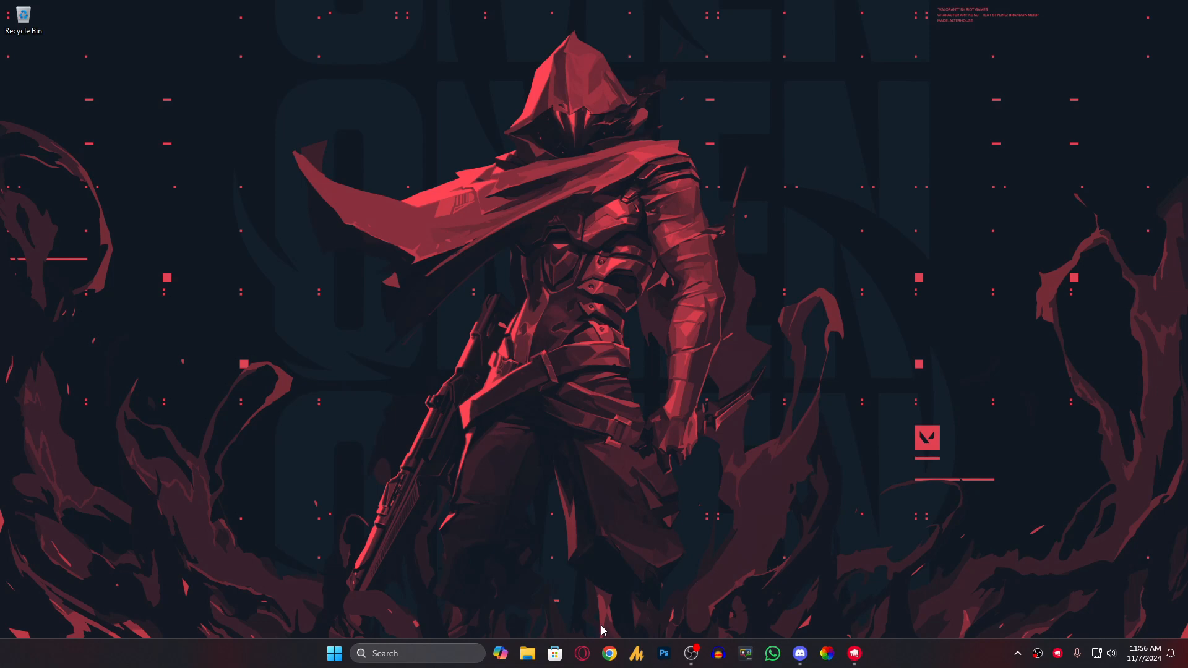
{"action": "mouse_move", "coordinate": [555, 654]}
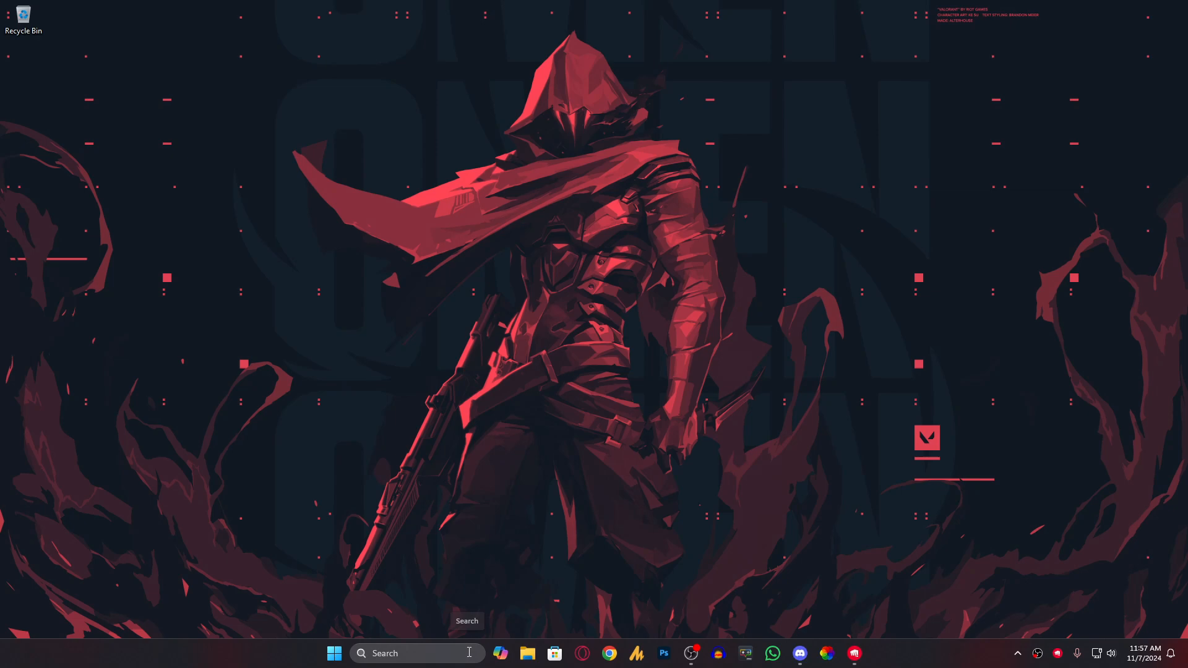
- Launch Run from taskbar search and open the AppData folder via 'appdata'
{"action": "type", "text": "ipco"}
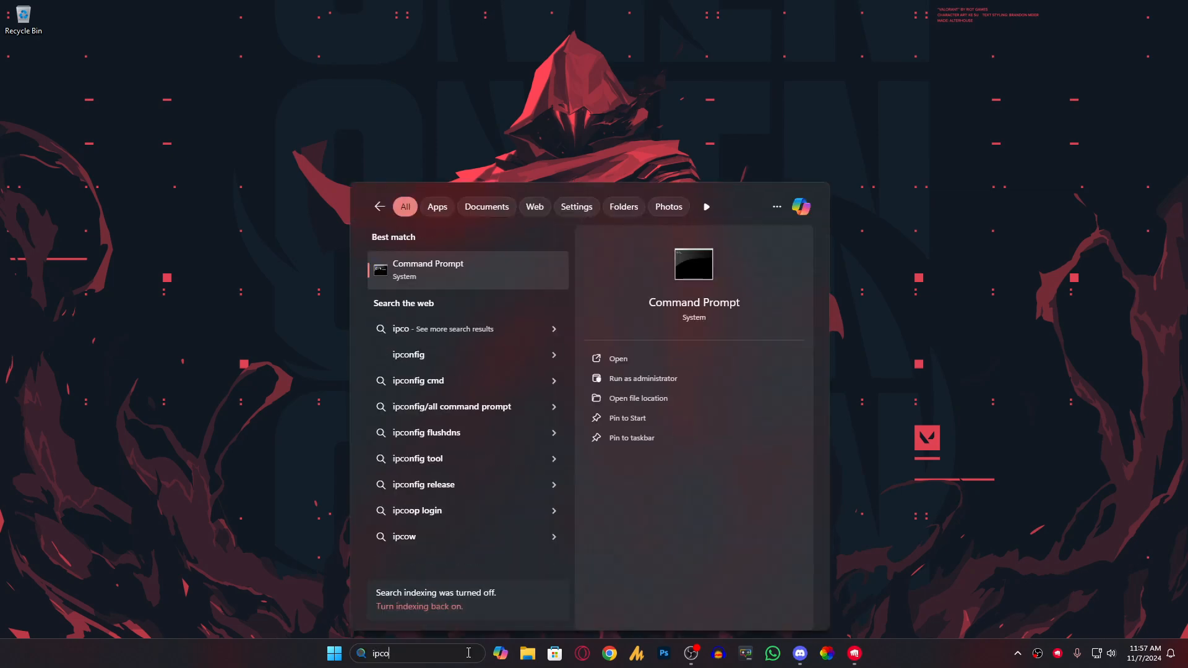
{"action": "type", "text": "run"}
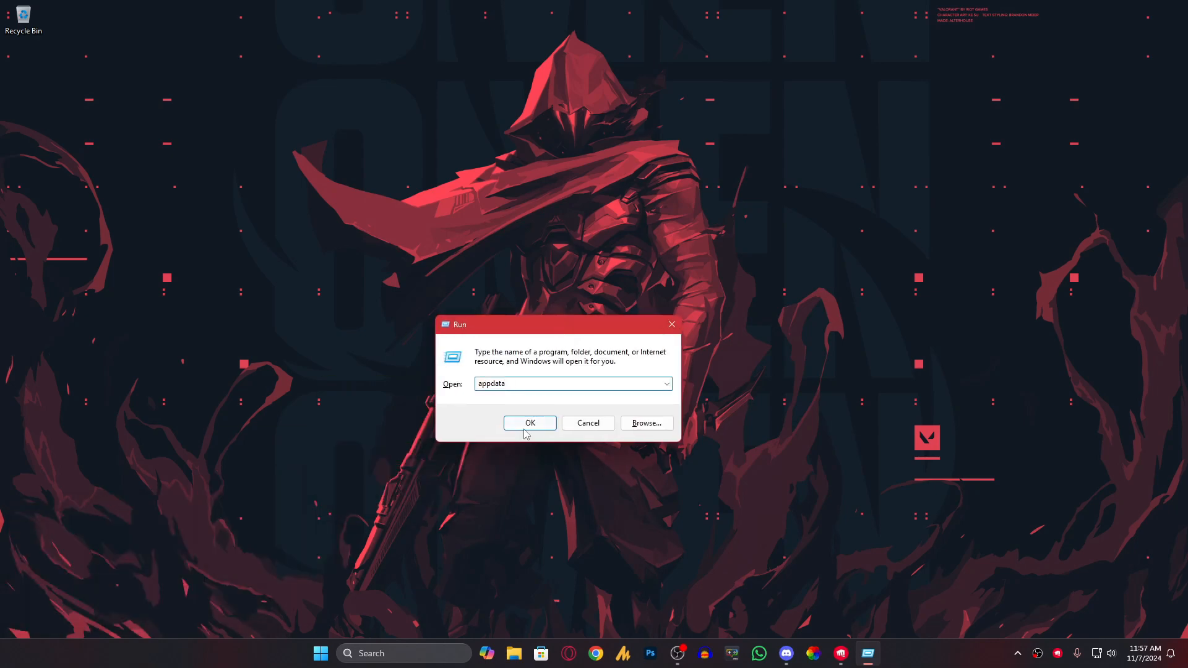
{"action": "left_click", "coordinate": [530, 423]}
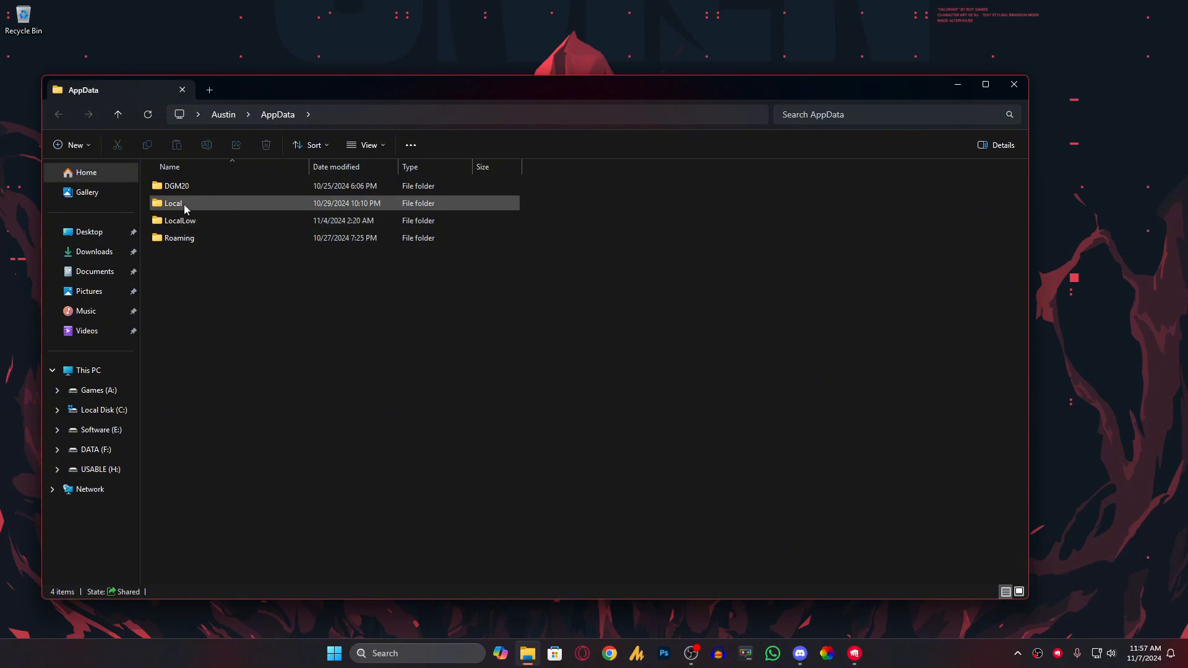
- Navigate into AppData\Local and then into the VALORANT folder
{"action": "left_click", "coordinate": [173, 203]}
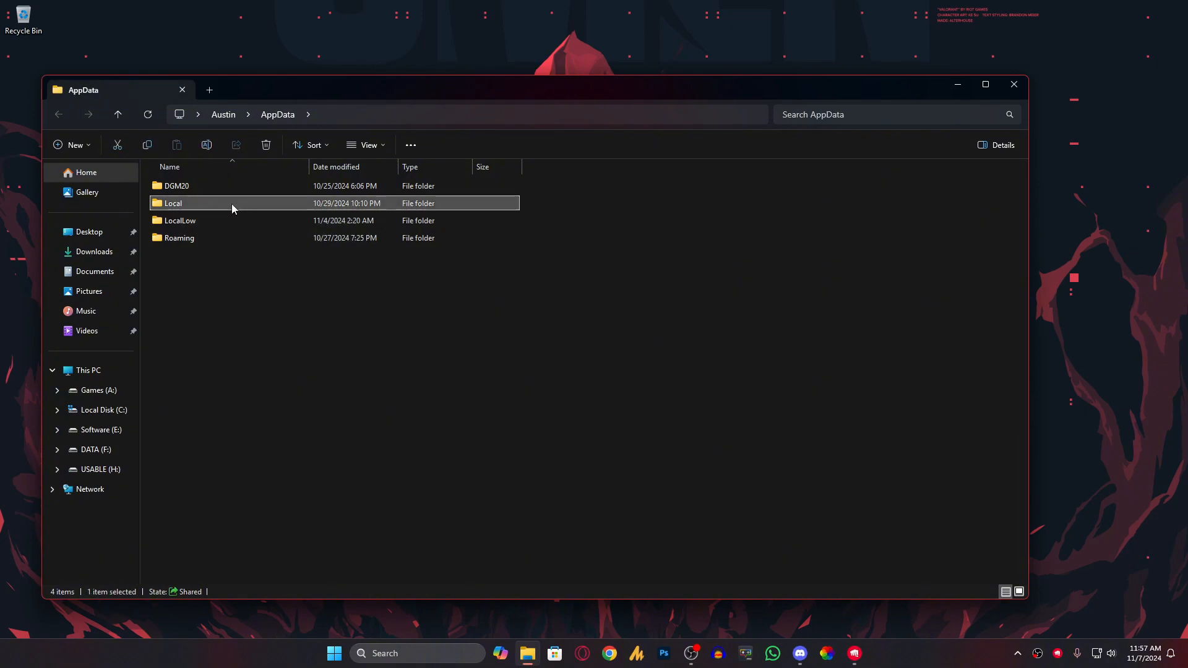
{"action": "double_click", "coordinate": [173, 203]}
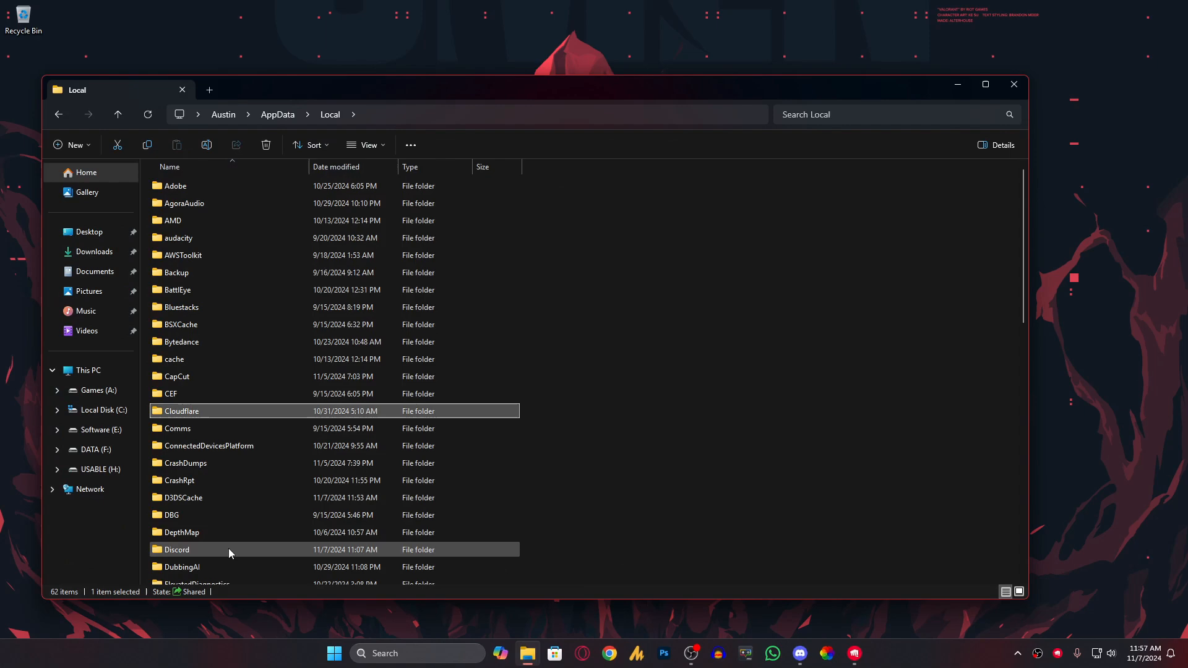
{"action": "scroll", "scroll_direction": "down", "scroll_amount": 3}
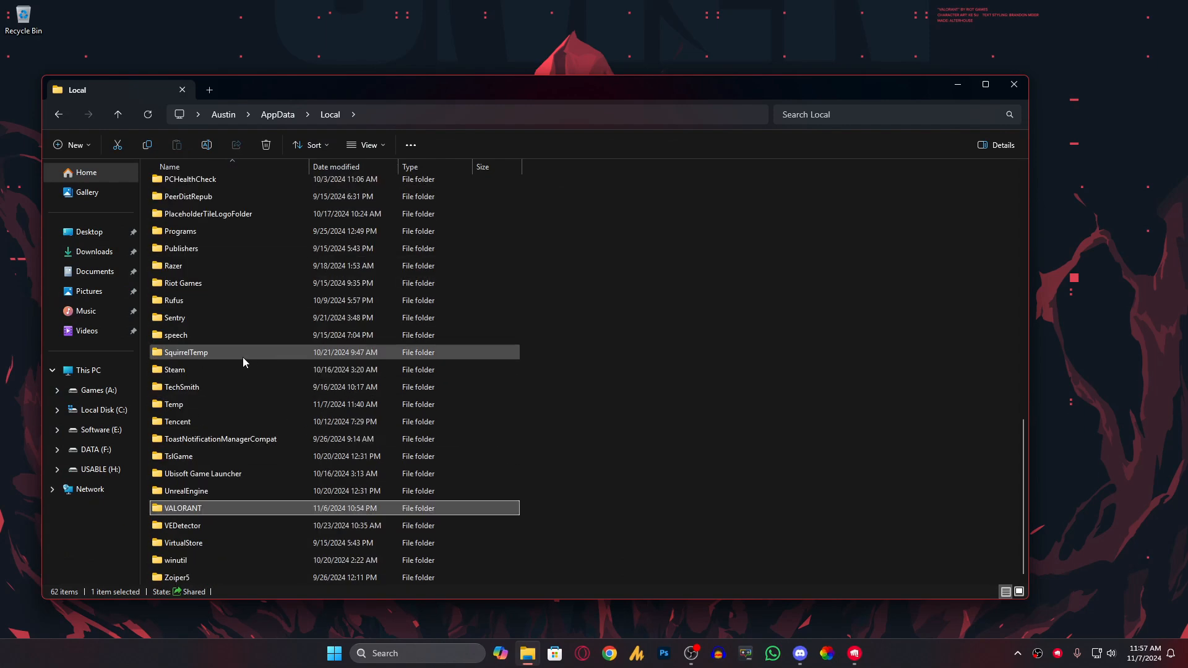
{"action": "double_click", "coordinate": [182, 507]}
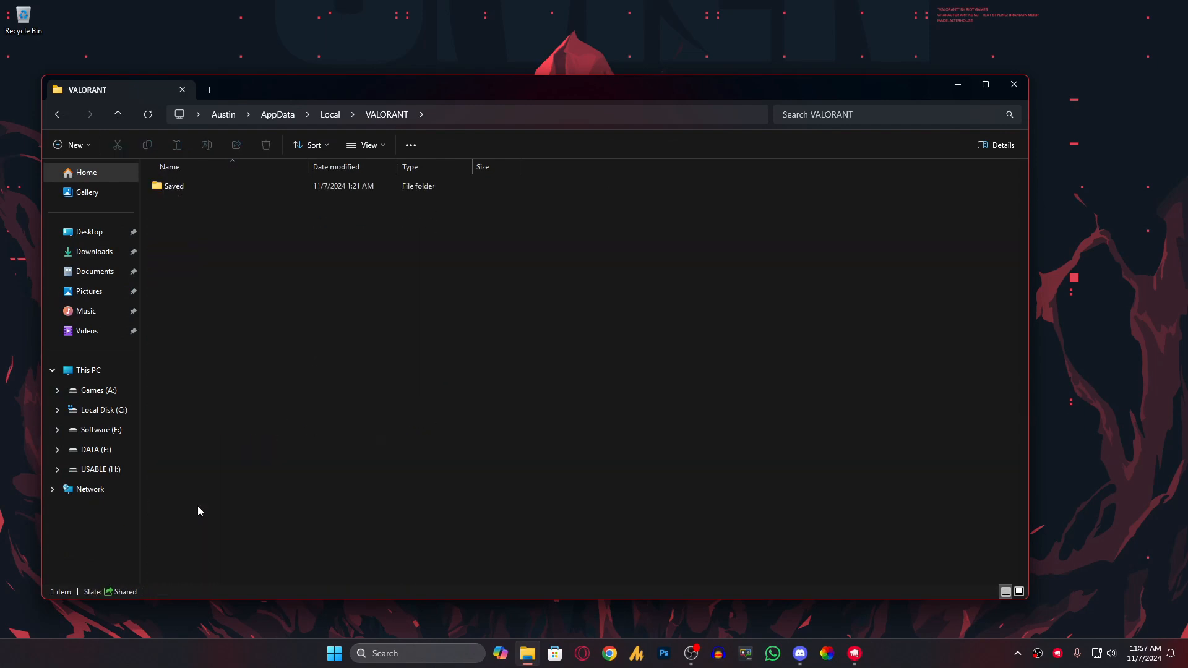
- Browse the Saved folder's subfolders (Config, Telemetry) and return to the Local listing
{"action": "left_click", "coordinate": [174, 186]}
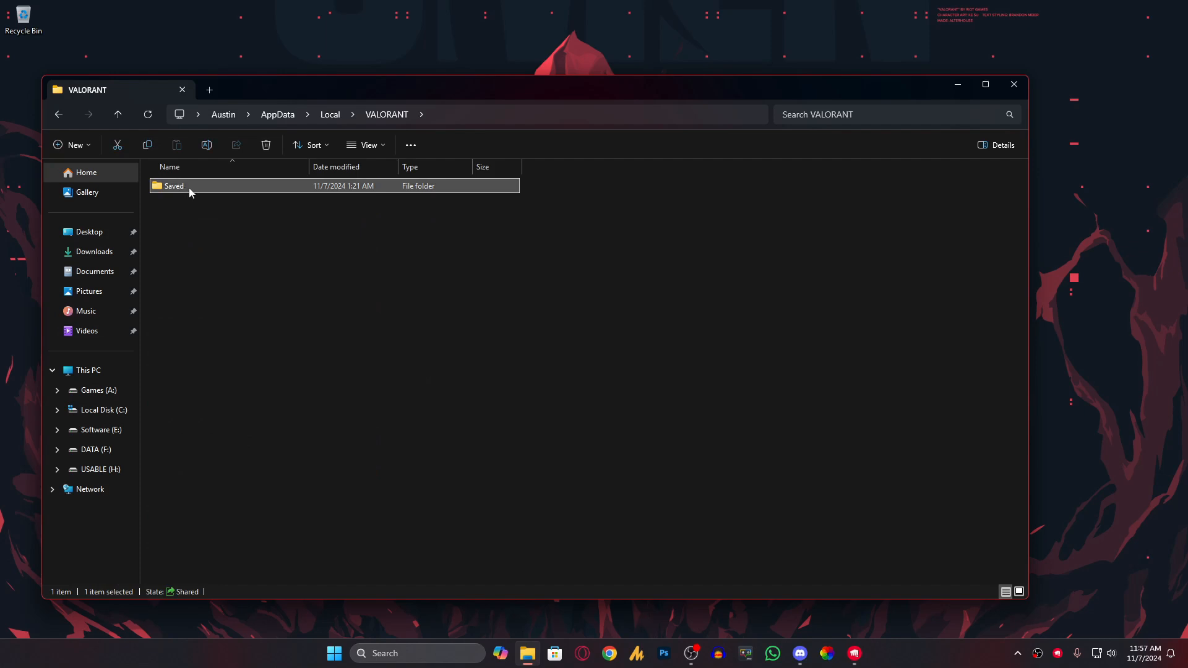
{"action": "double_click", "coordinate": [173, 186]}
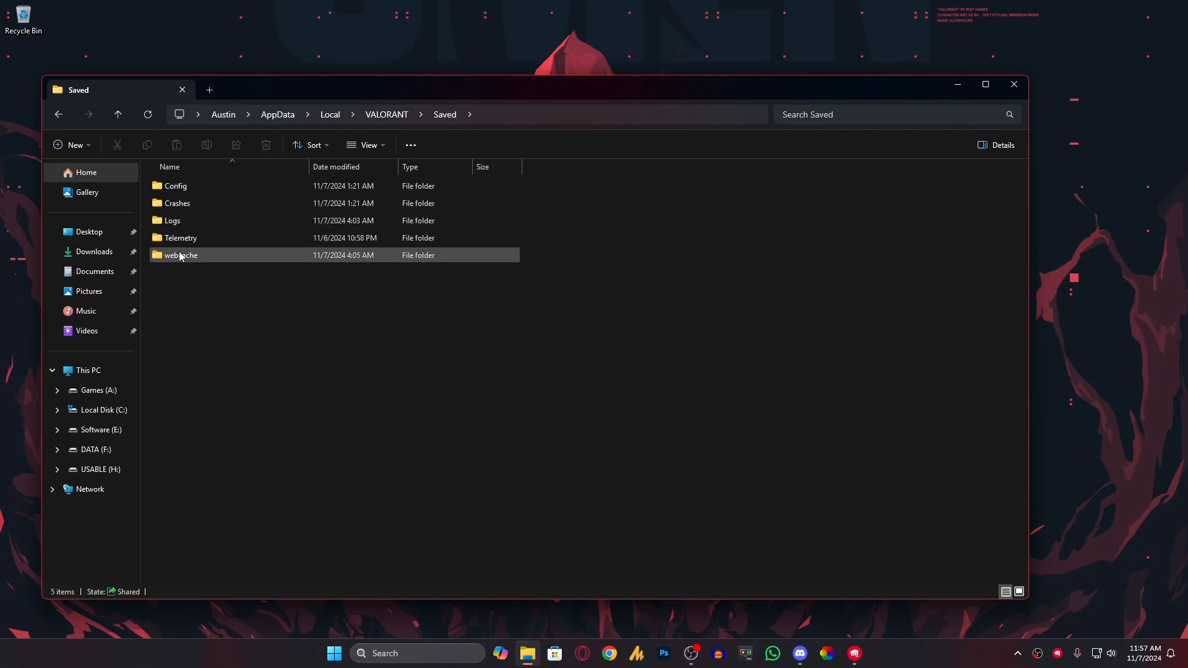
{"action": "left_click", "coordinate": [175, 186]}
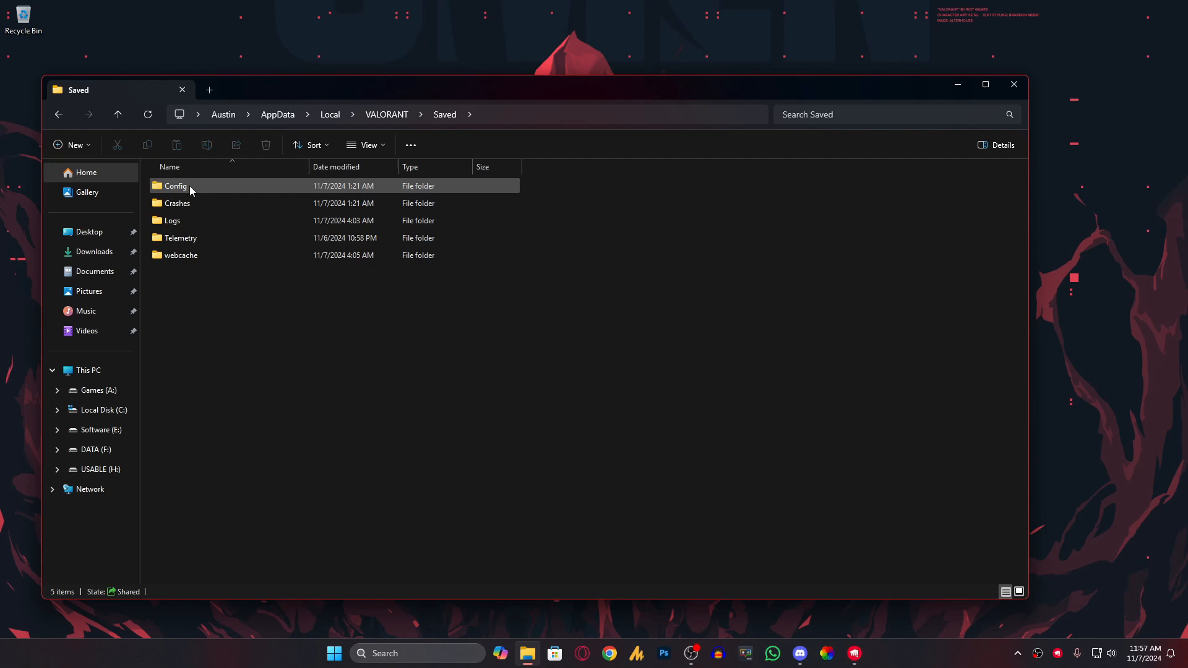
{"action": "left_click", "coordinate": [176, 185]}
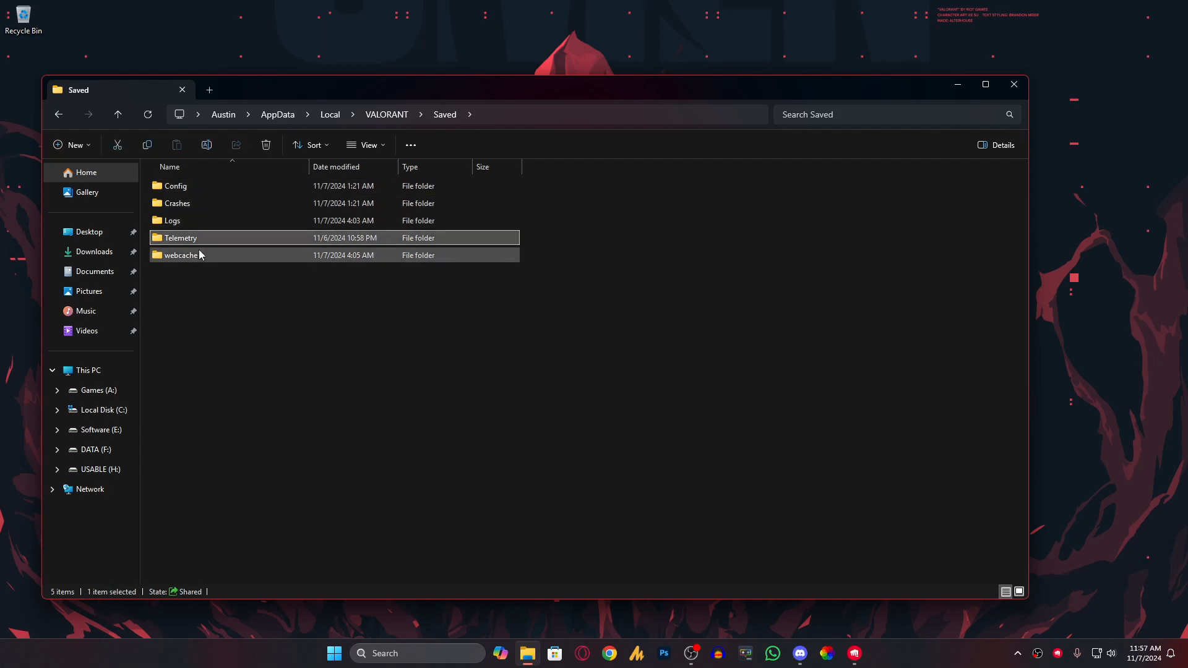
{"action": "left_click", "coordinate": [329, 114]}
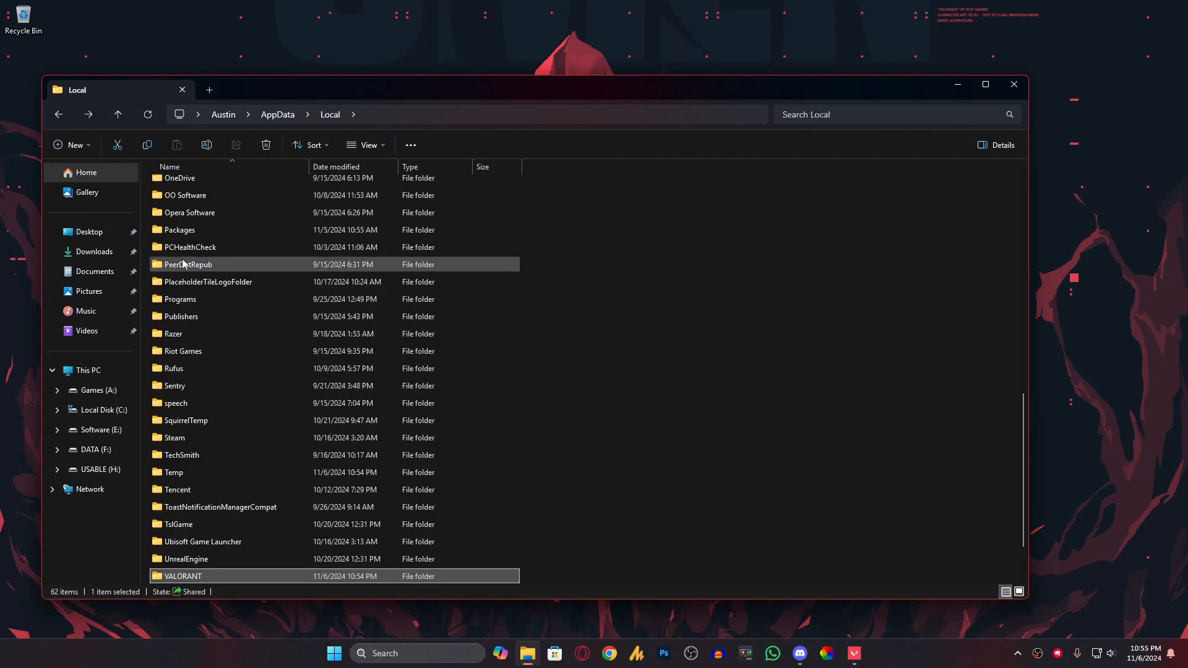
- Permanently delete VALORANT's Saved folder, confirming the Delete Folder prompt
{"action": "double_click", "coordinate": [180, 575]}
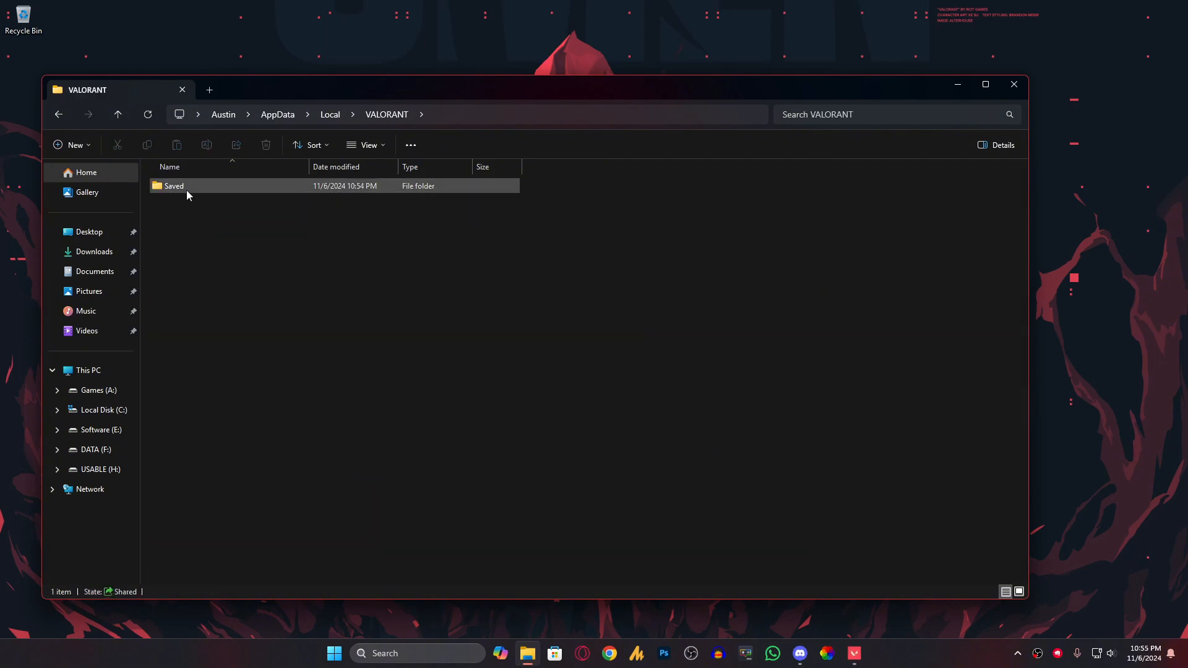
{"action": "left_click", "coordinate": [265, 145]}
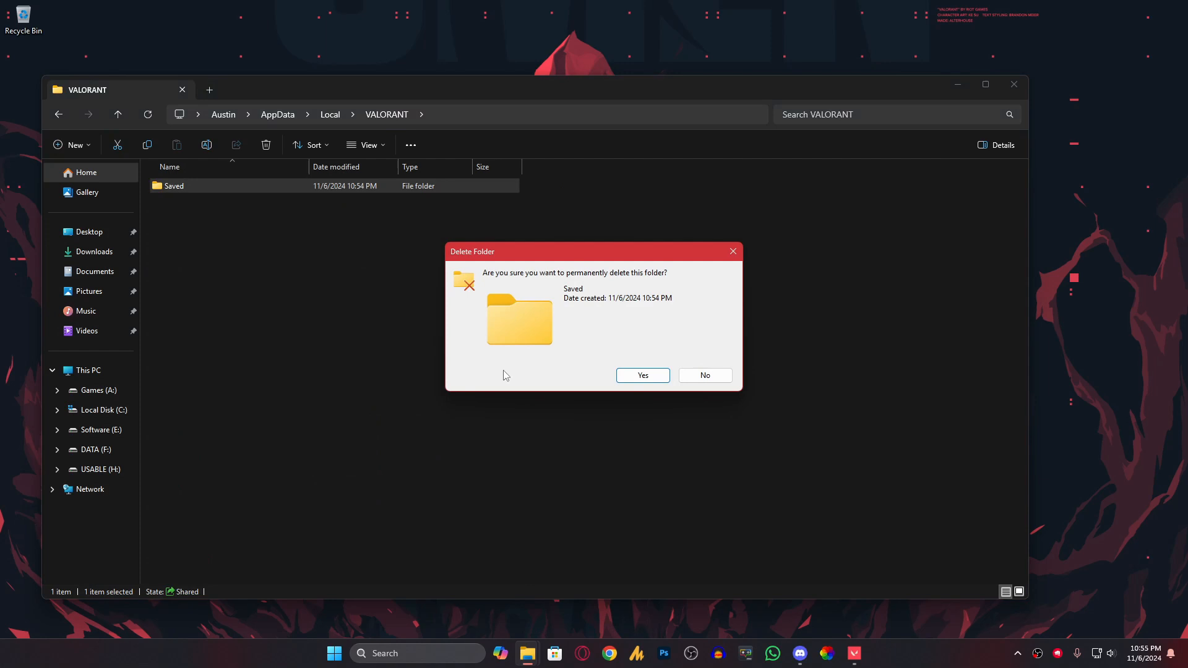
{"action": "left_click", "coordinate": [704, 377]}
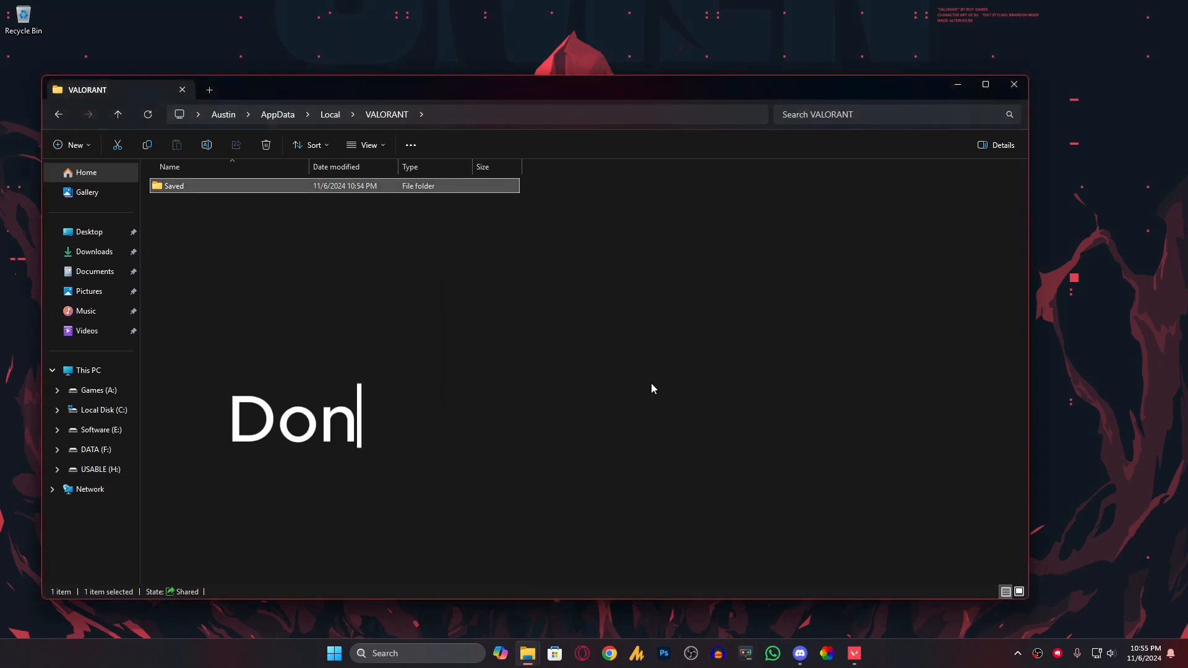
- Add the note 'Don't Launch Valorant While Deleting These folders' and close File Explorer
{"action": "type", "text": "'t Launch Valorant While Deleing These fold"}
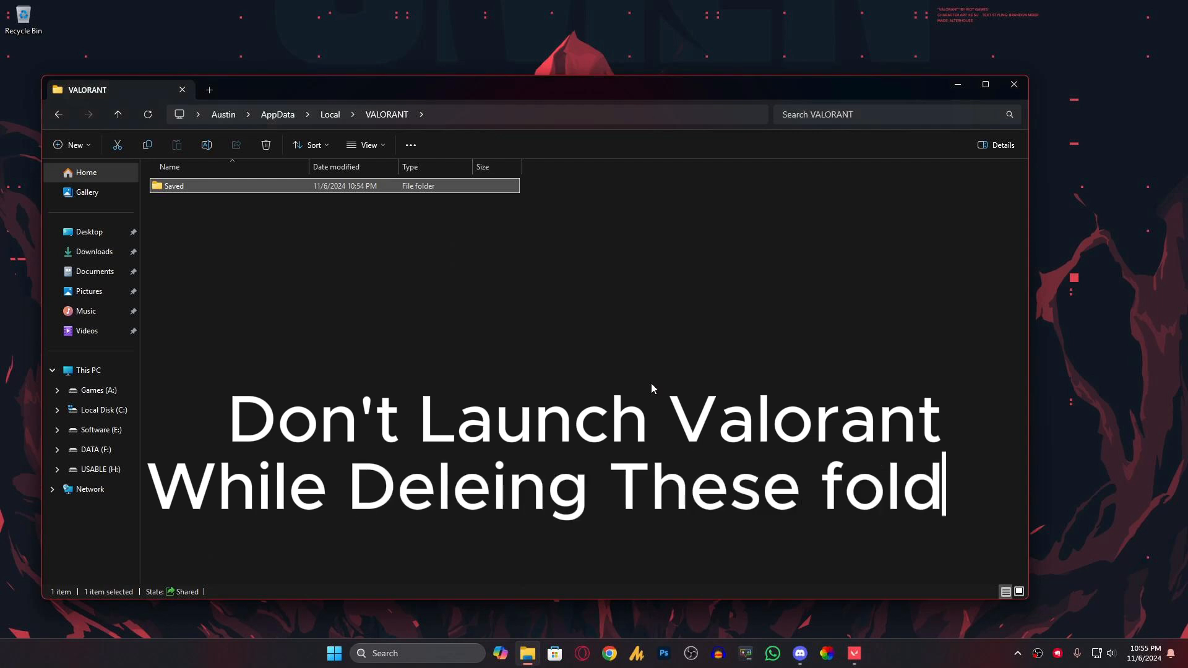
{"action": "type", "text": "ers"}
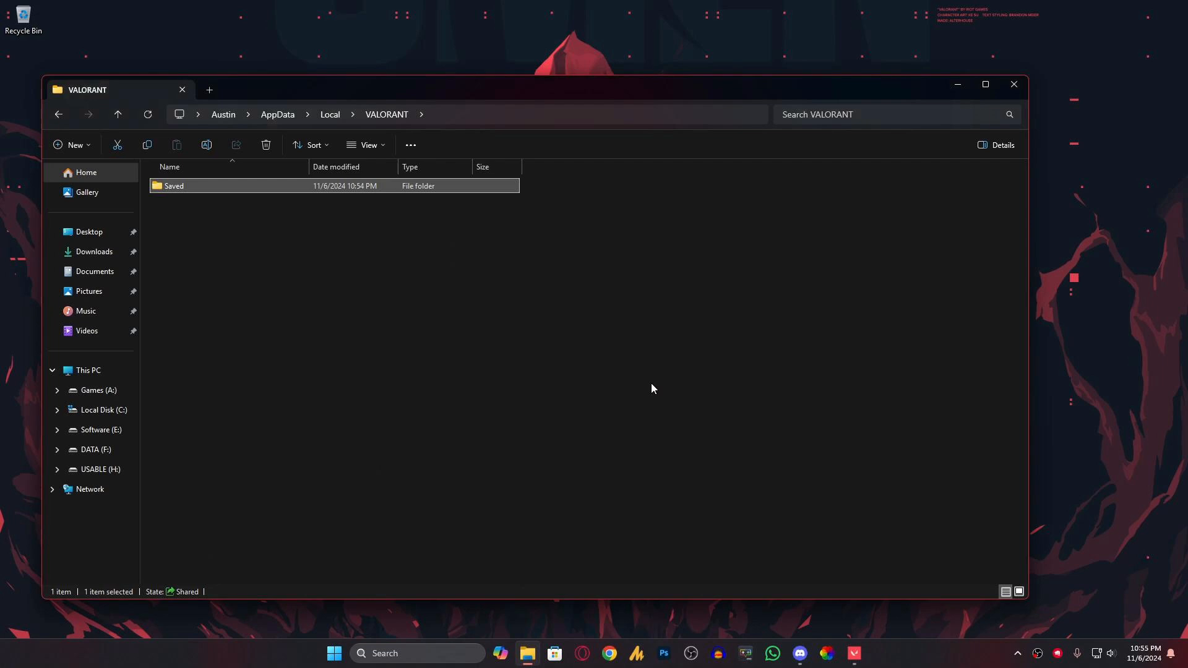
{"action": "left_click", "coordinate": [1014, 84]}
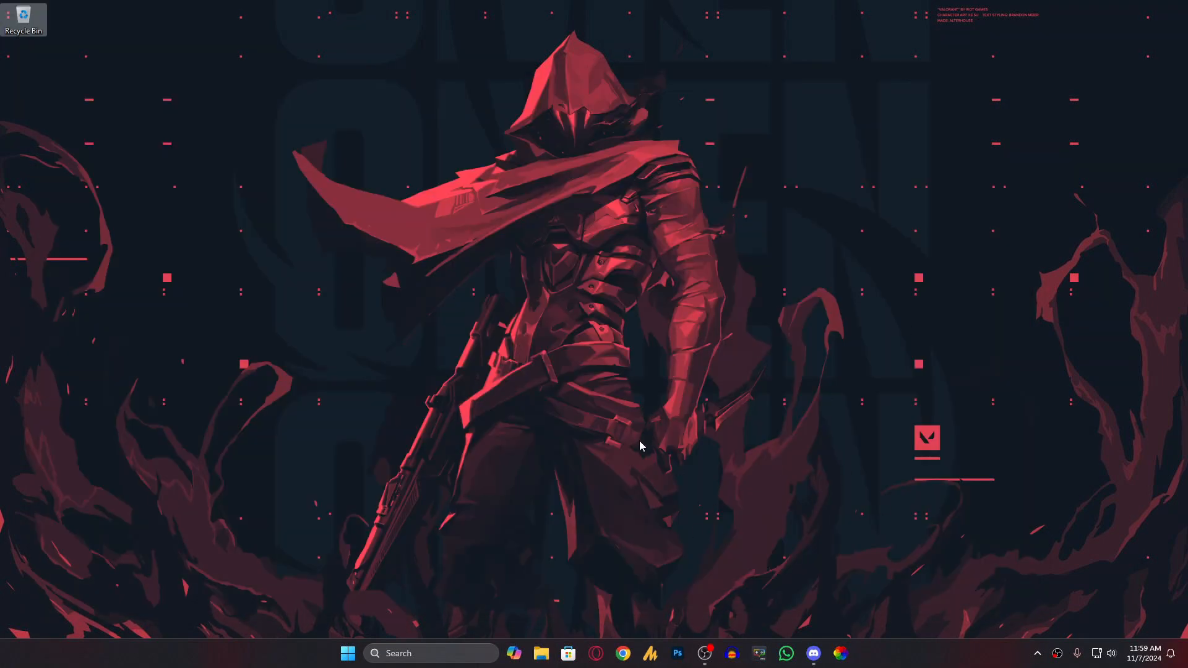
{"action": "mouse_move", "coordinate": [689, 582]}
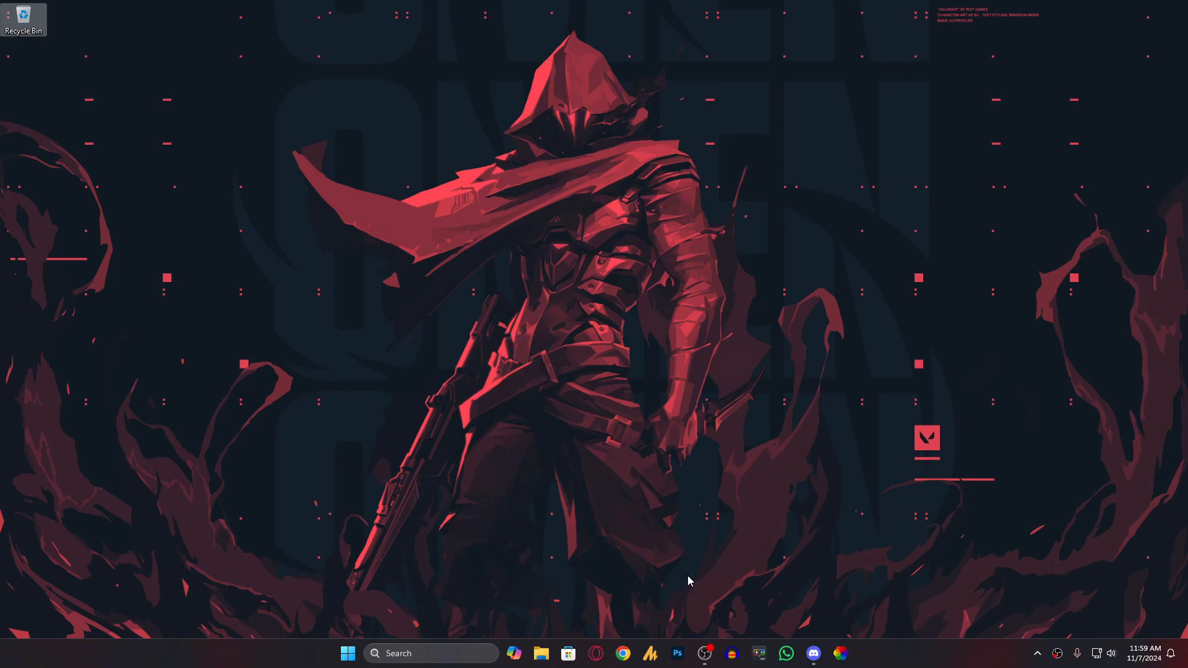
{"action": "mouse_move", "coordinate": [761, 524]}
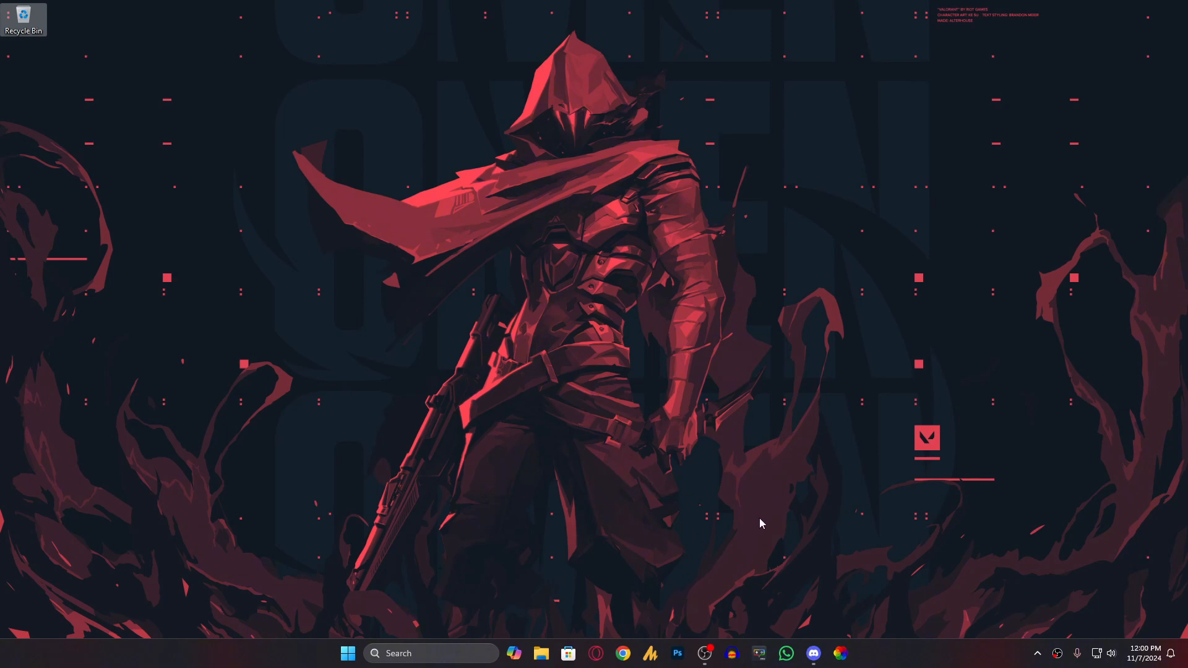
{"action": "mouse_move", "coordinate": [844, 595]}
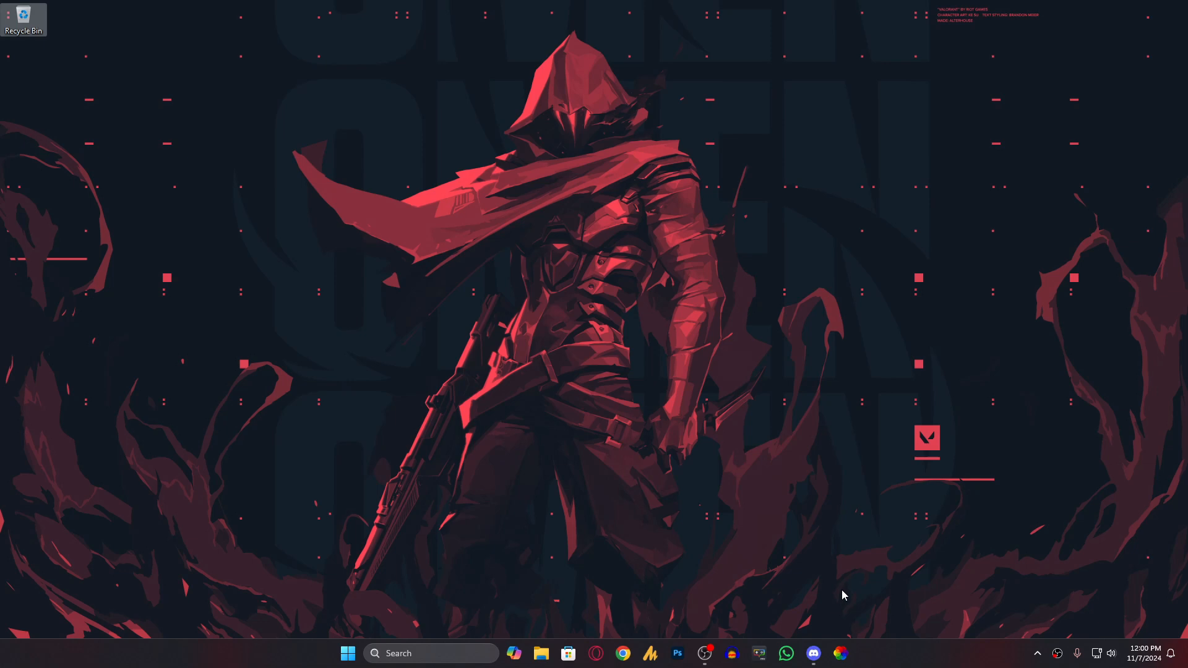
{"action": "mouse_move", "coordinate": [808, 561]}
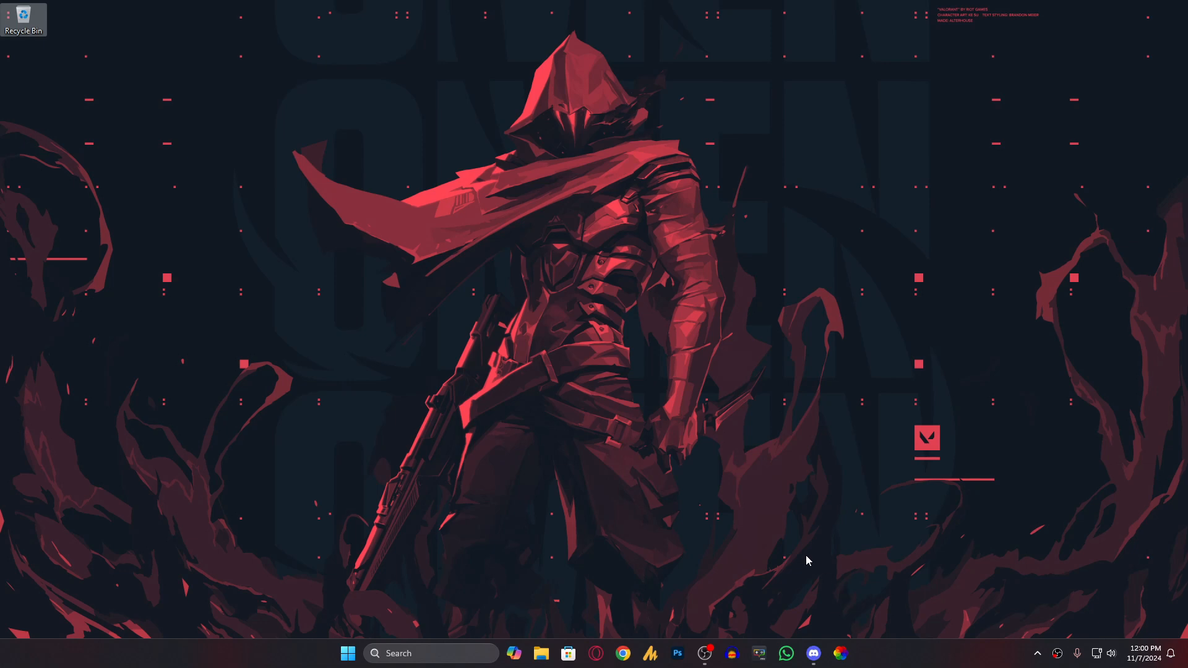
{"action": "mouse_move", "coordinate": [899, 599]}
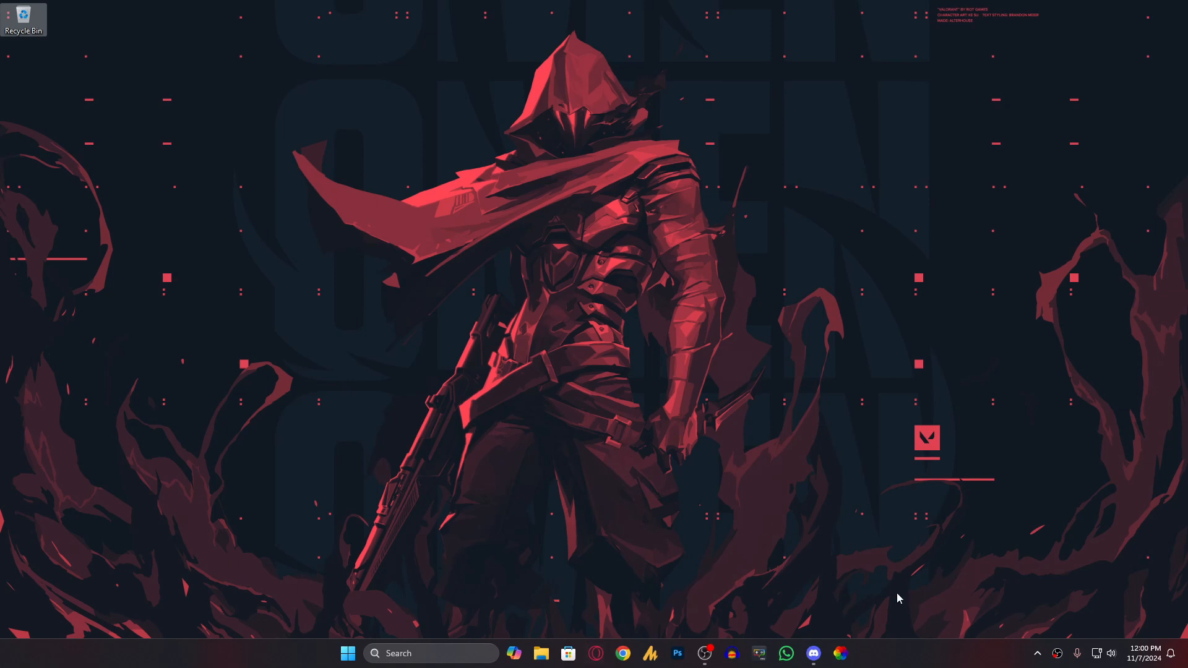